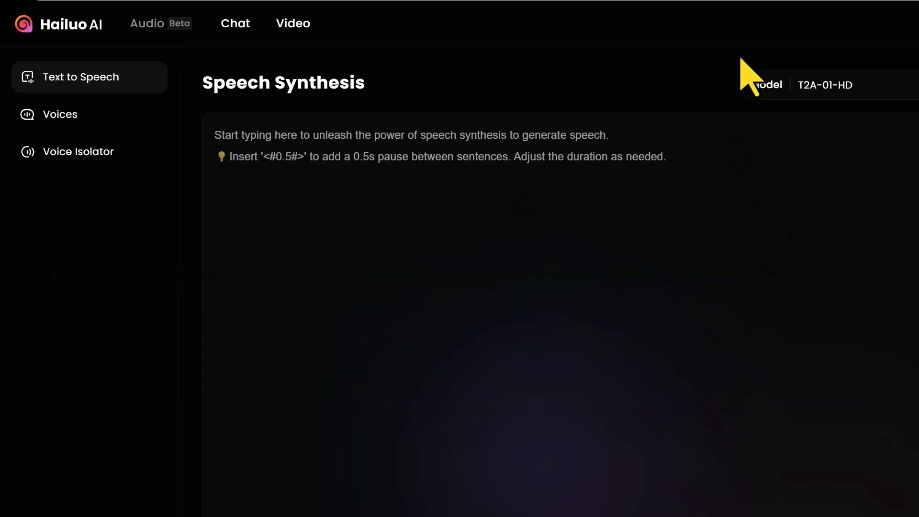
Sign in to Hailuo AI with a Google account
left_click(874, 23)
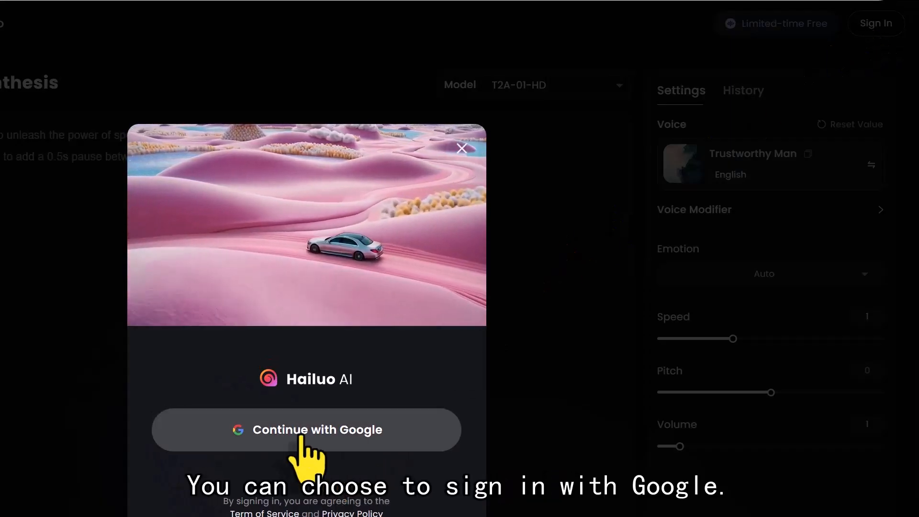
left_click(462, 148)
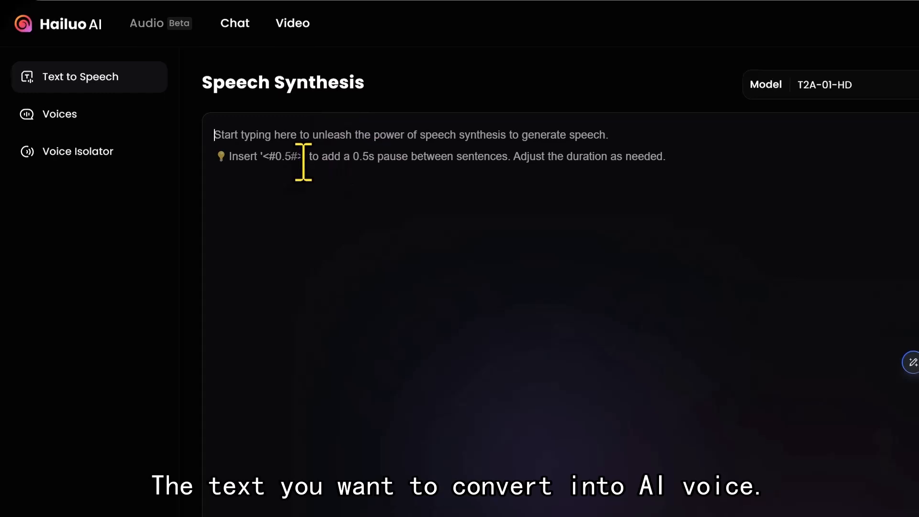
Enter the monologue 'How could you do this to me? I trusted you! You promised...' as the speech text
type("How could you do this to me? I trusted you! You promised that you would always be there, yet here I am, standing alone in this chaos you created. It's infuriating! The betrayal cuts deeper than any knife. You think it's easy for me to forgive and forget? No! I will not let your actions define my future!")
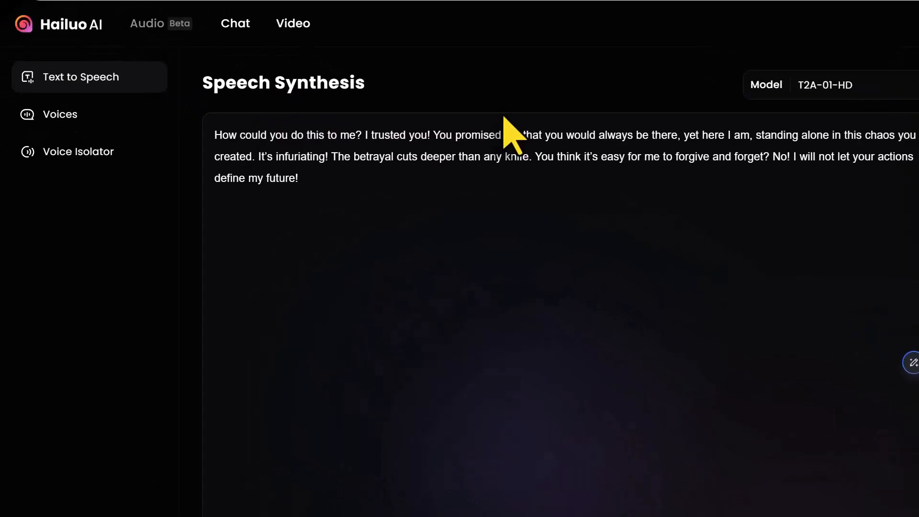
left_click(557, 85)
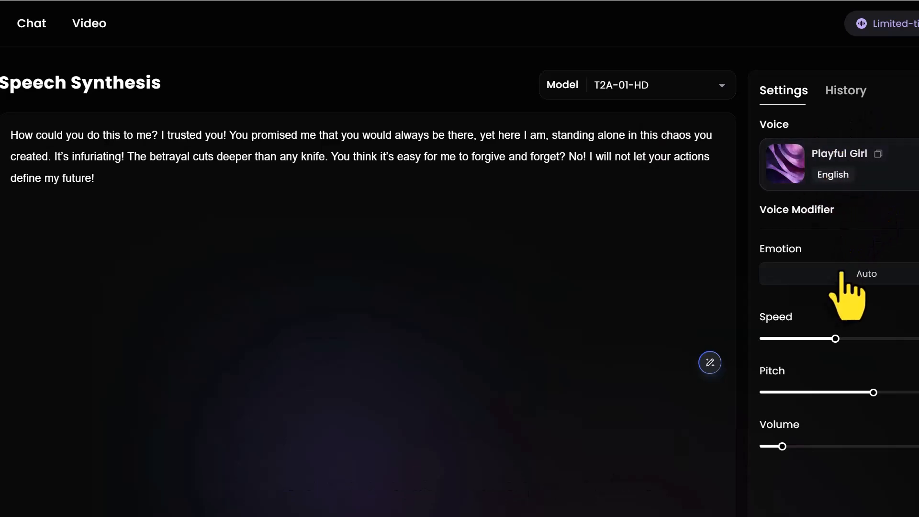
Review the voice settings and open the voice library from the Playful Girl card
left_click(866, 274)
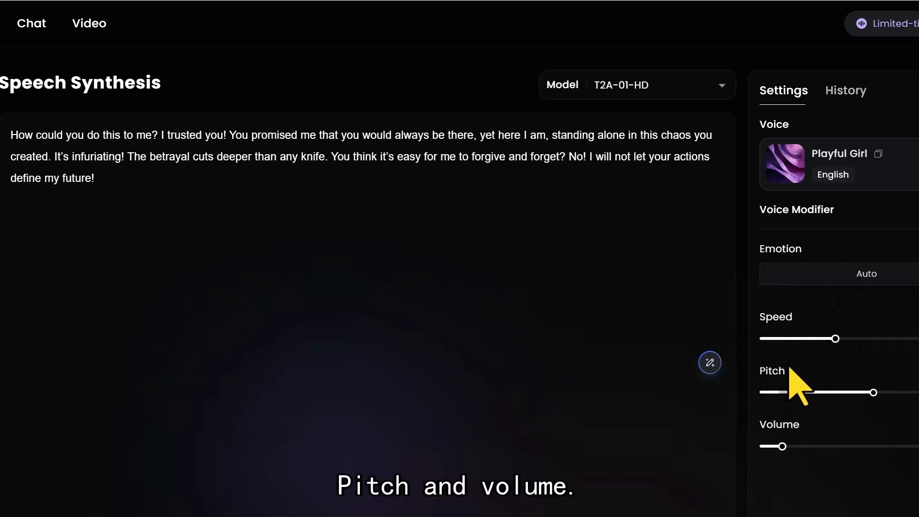
left_click(784, 164)
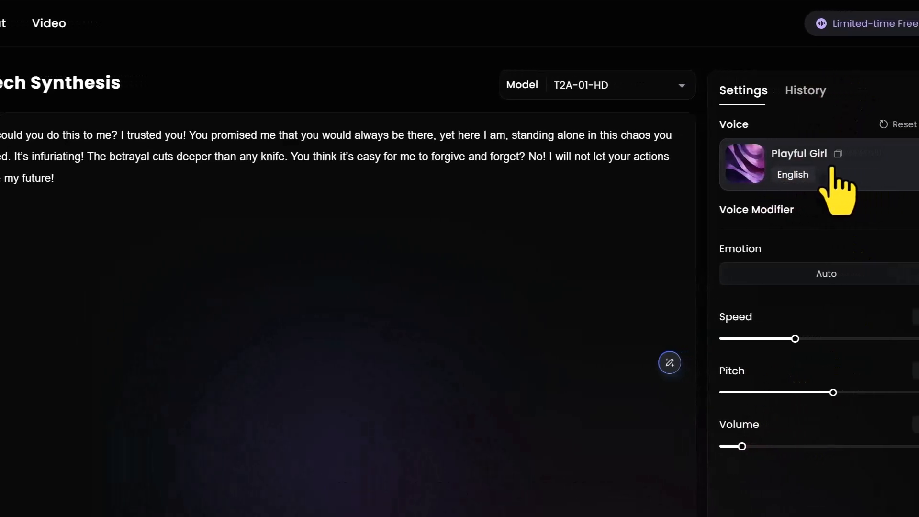
left_click(821, 165)
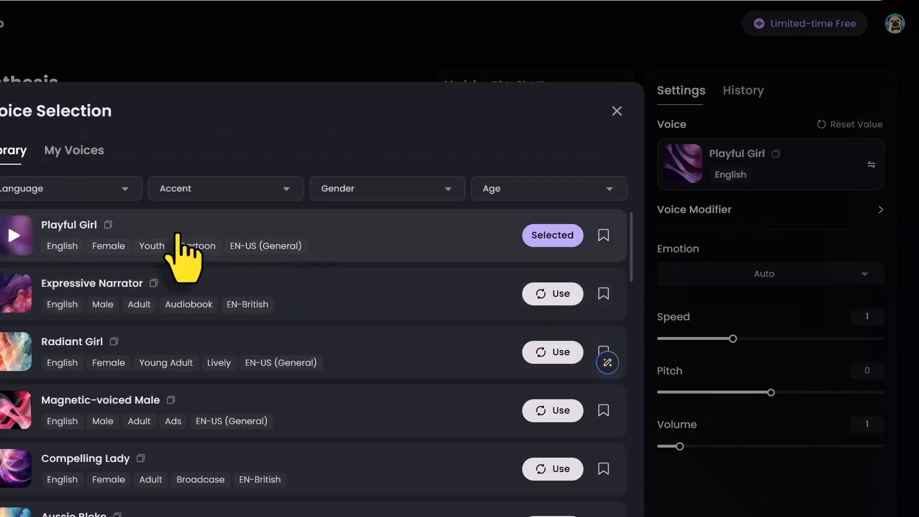
Filter voices to English, EN-US (General) accent, Female, Adult
left_click(369, 188)
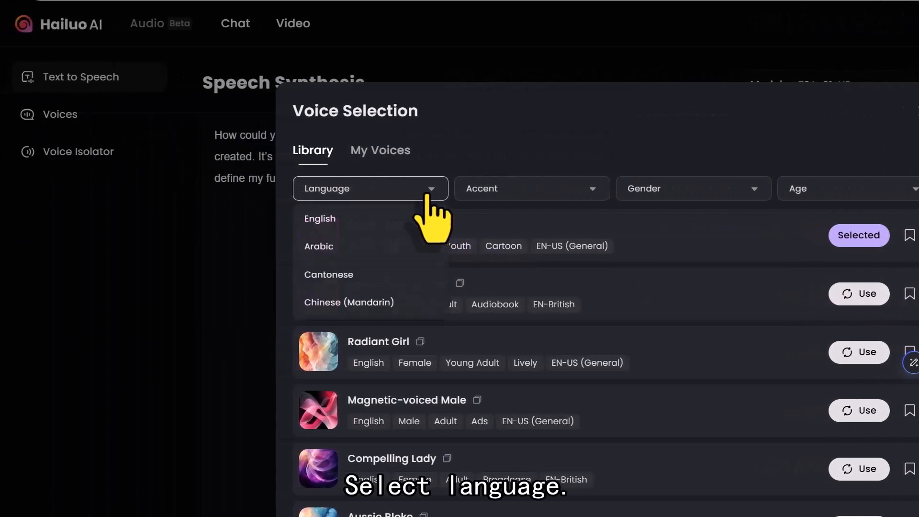
left_click(319, 218)
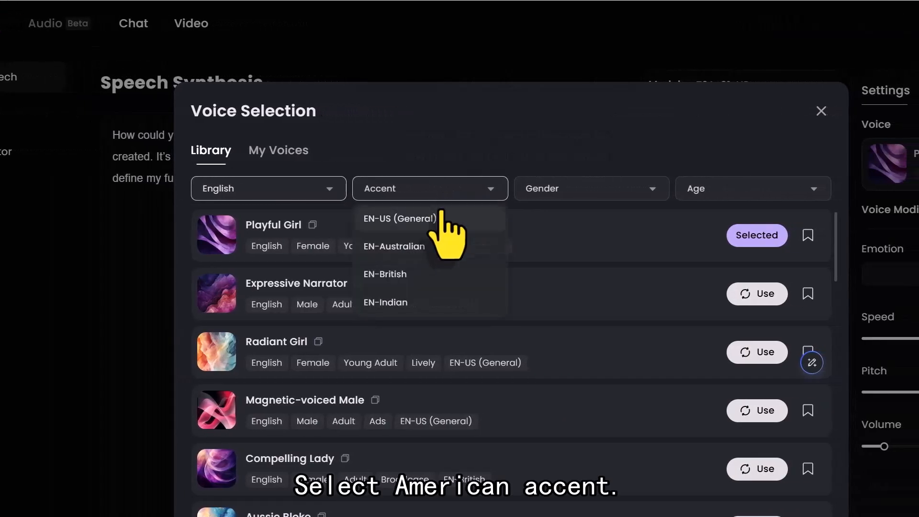
left_click(400, 219)
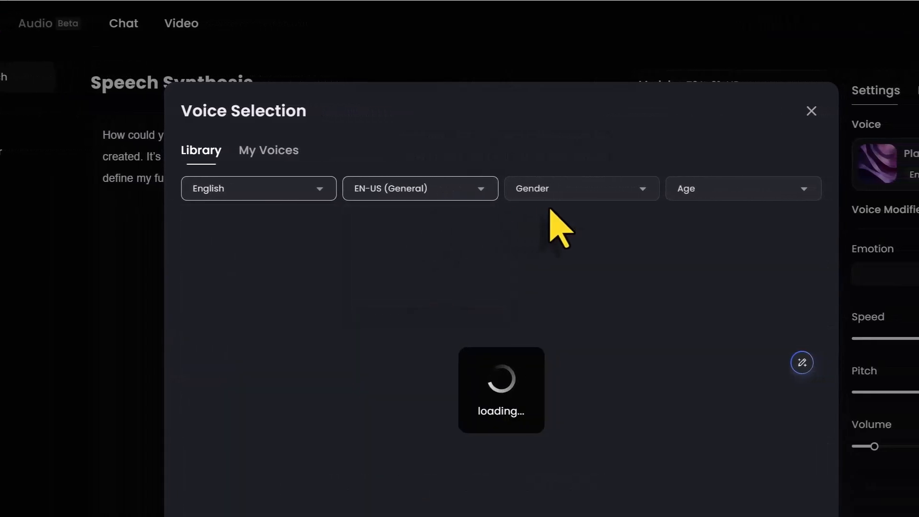
left_click(556, 188)
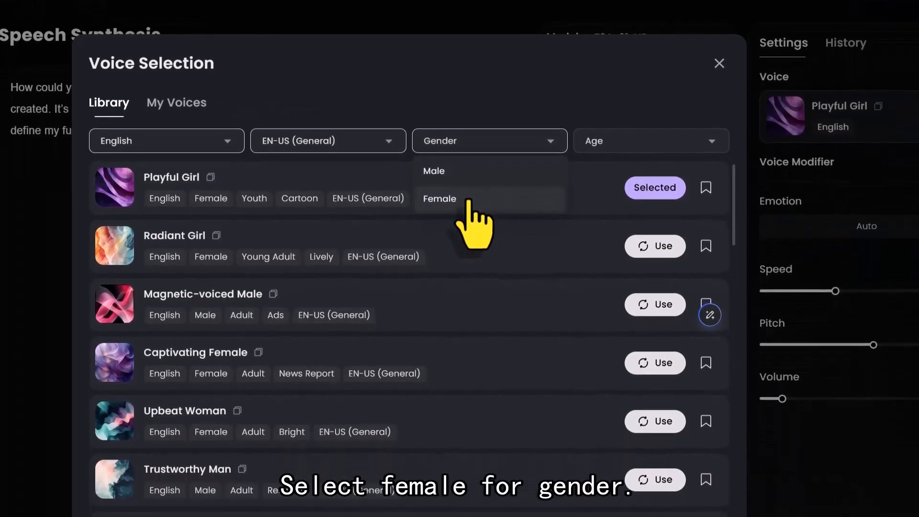
left_click(439, 199)
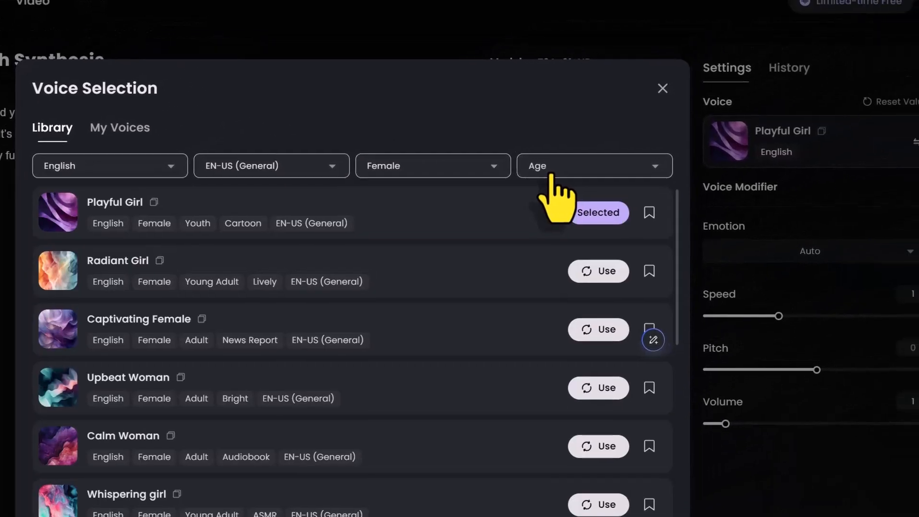
left_click(594, 165)
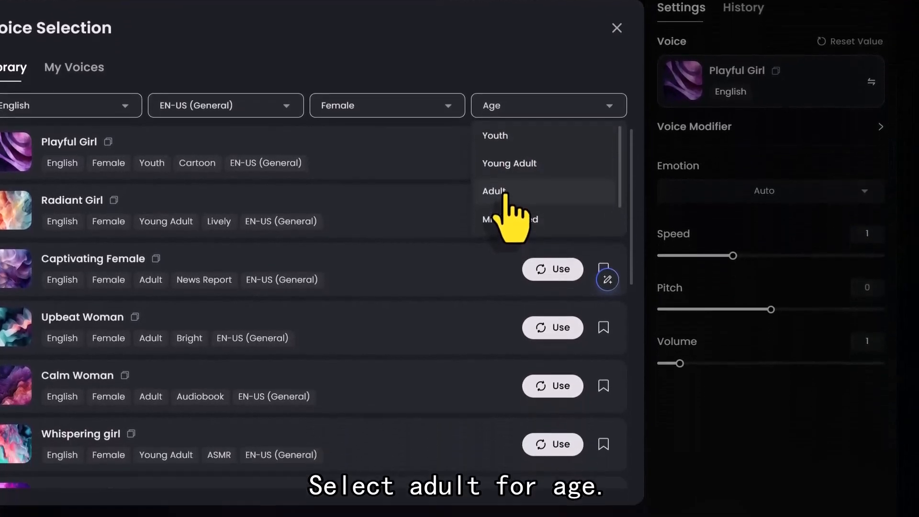
left_click(494, 191)
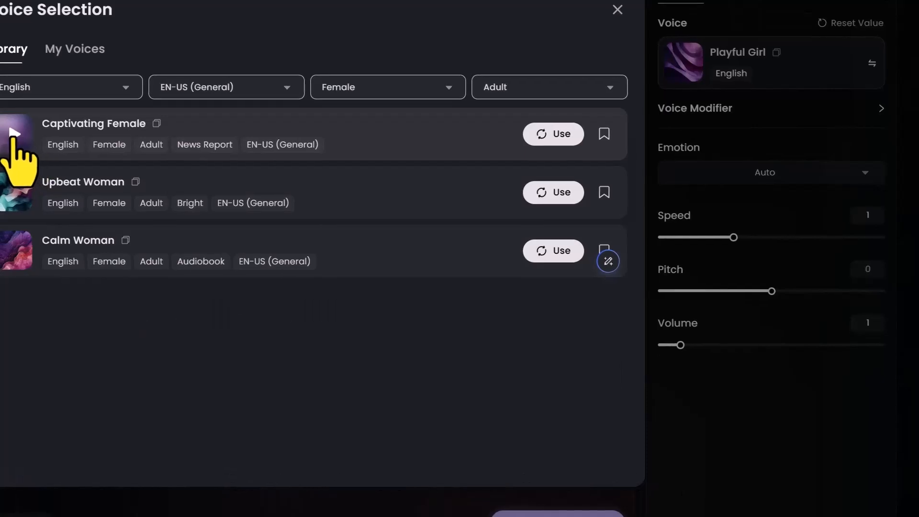
Preview the Captivating Female sample and use it as the speaking voice
left_click(16, 134)
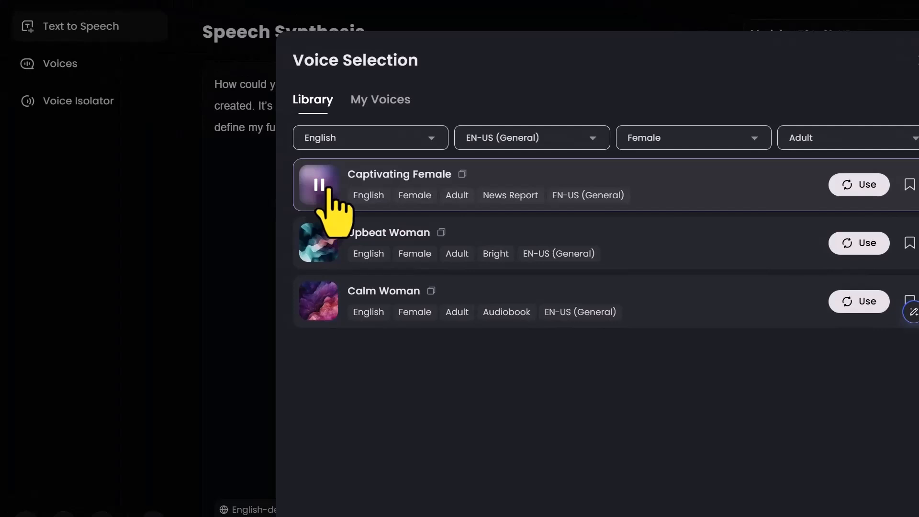
left_click(319, 184)
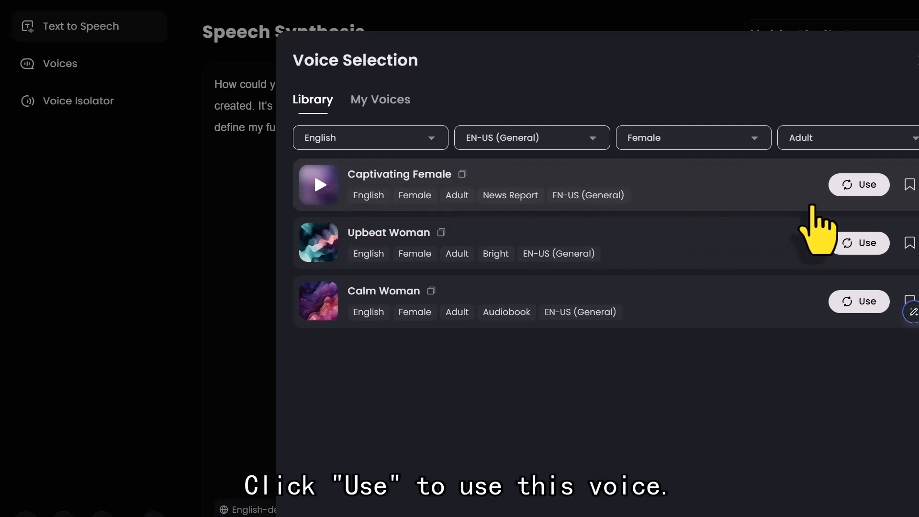
left_click(859, 185)
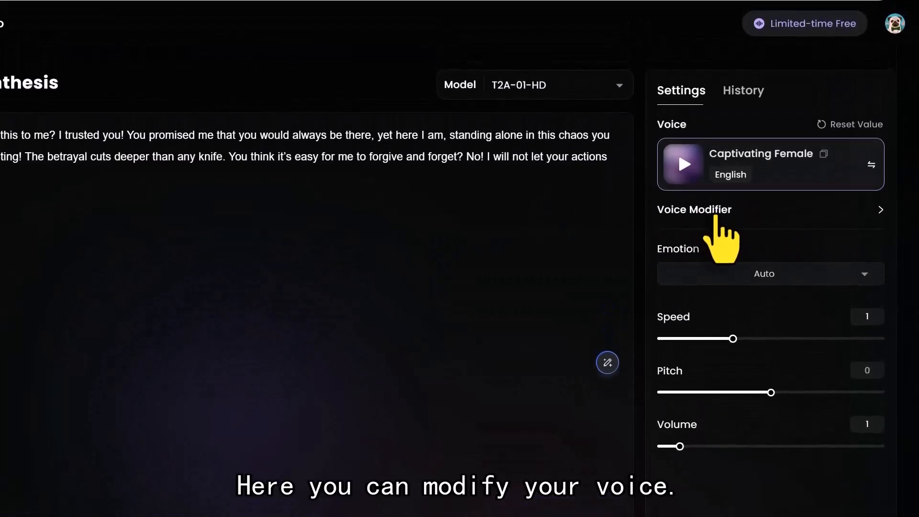
Show the Voice Modifier sliders and echo toggles, leaving them at defaults
left_click(694, 210)
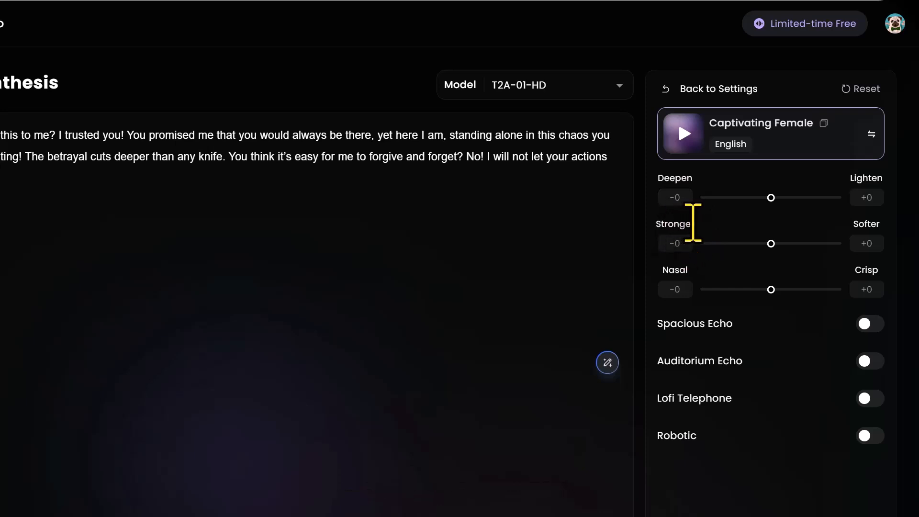
mouse_move(675, 285)
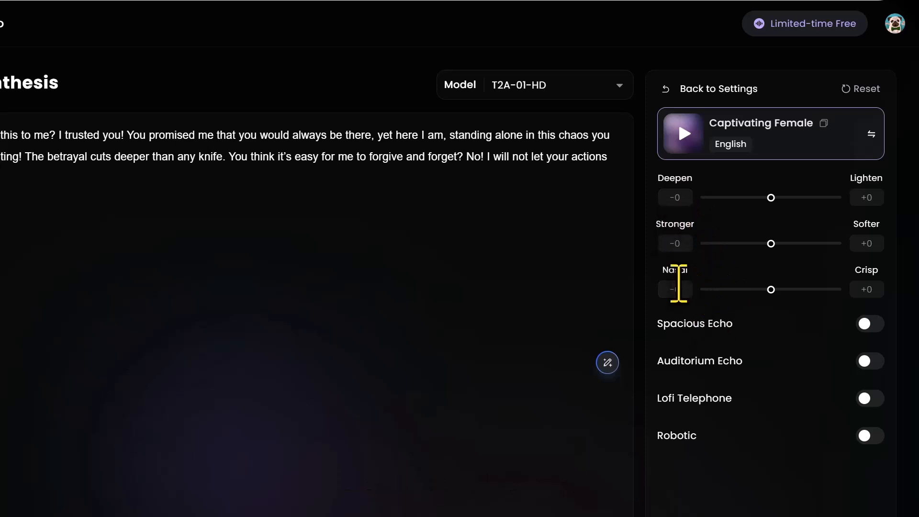
mouse_move(715, 318)
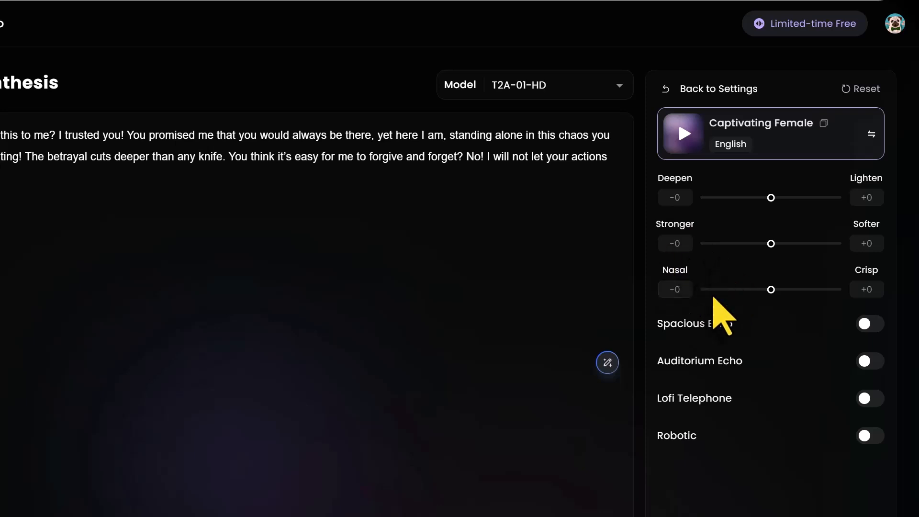
mouse_move(728, 404)
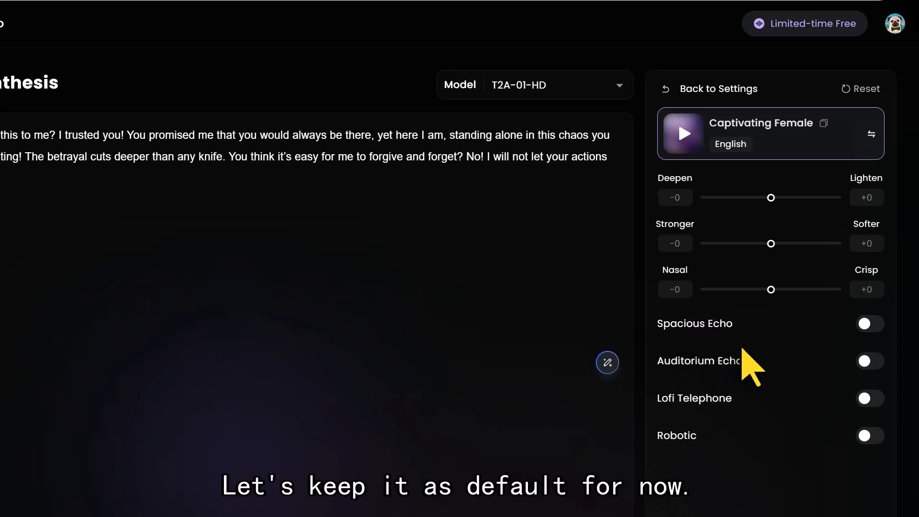
mouse_move(740, 281)
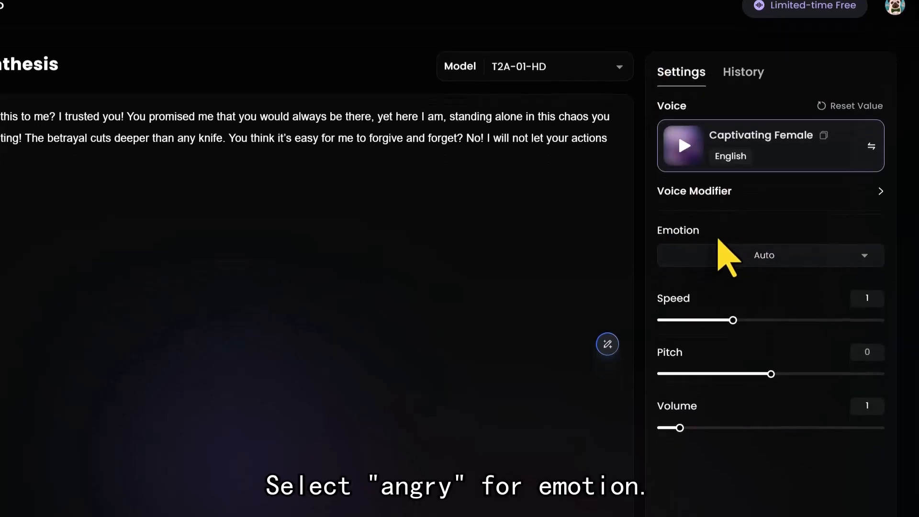
Set the voice emotion to Angry
left_click(771, 255)
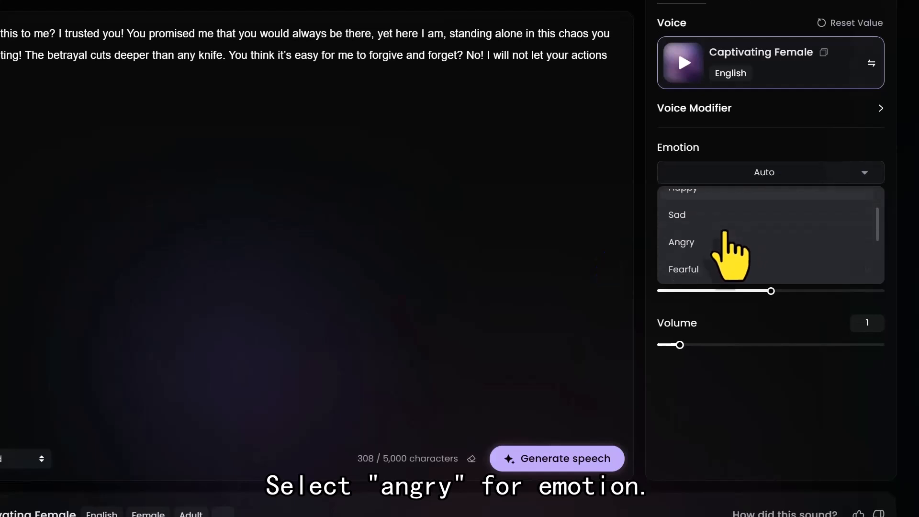
left_click(681, 242)
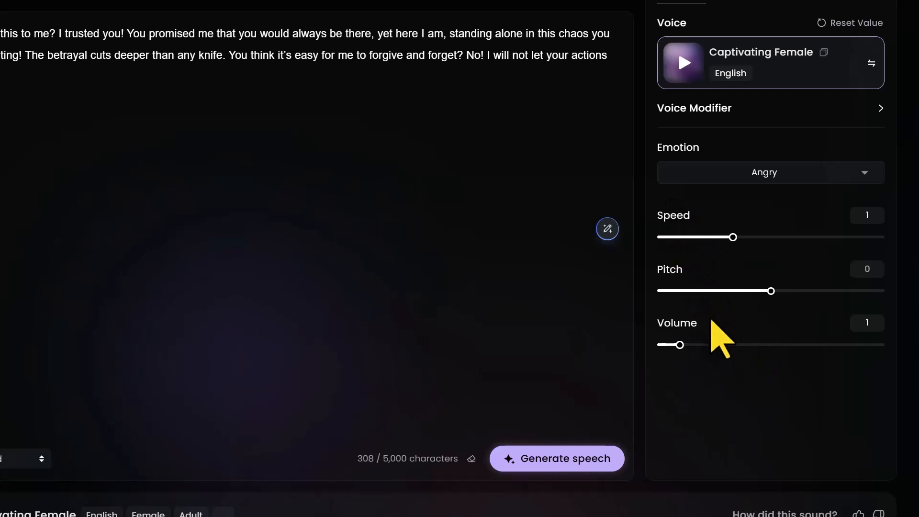
mouse_move(457, 302)
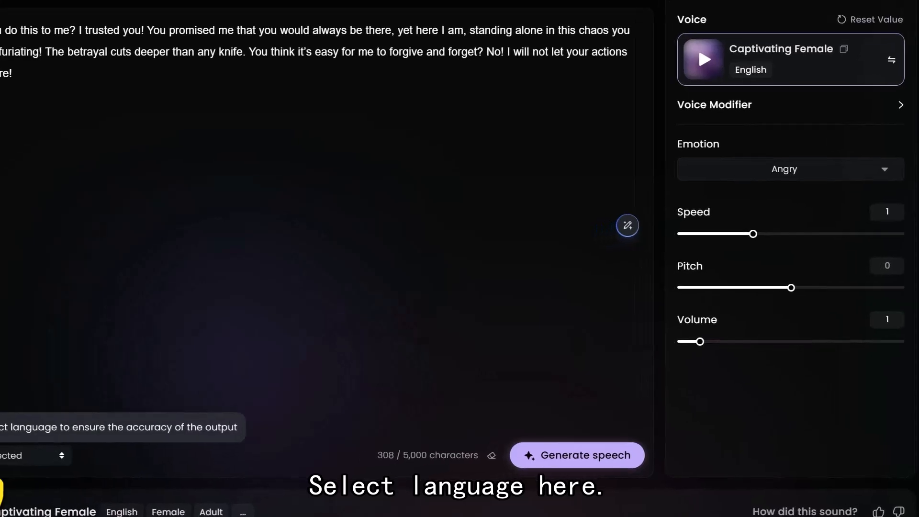
Set the text language to English and start speech generation
left_click(24, 456)
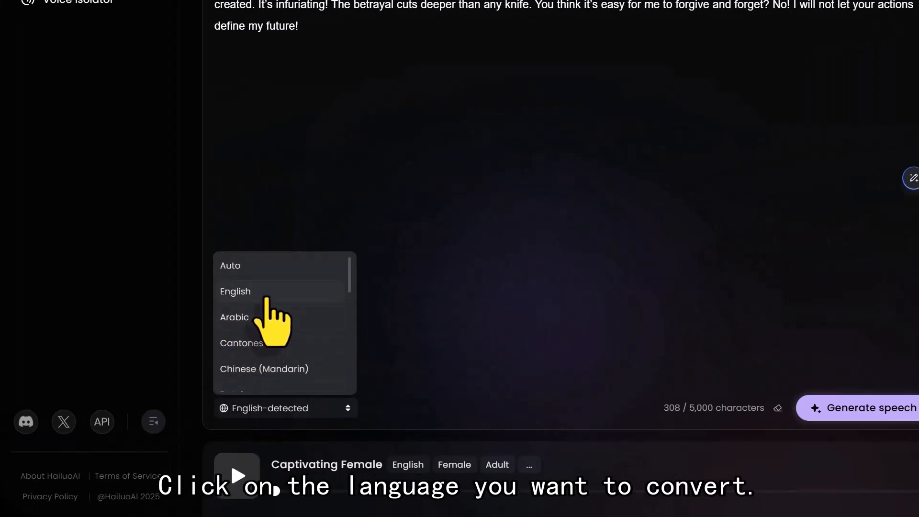
left_click(235, 292)
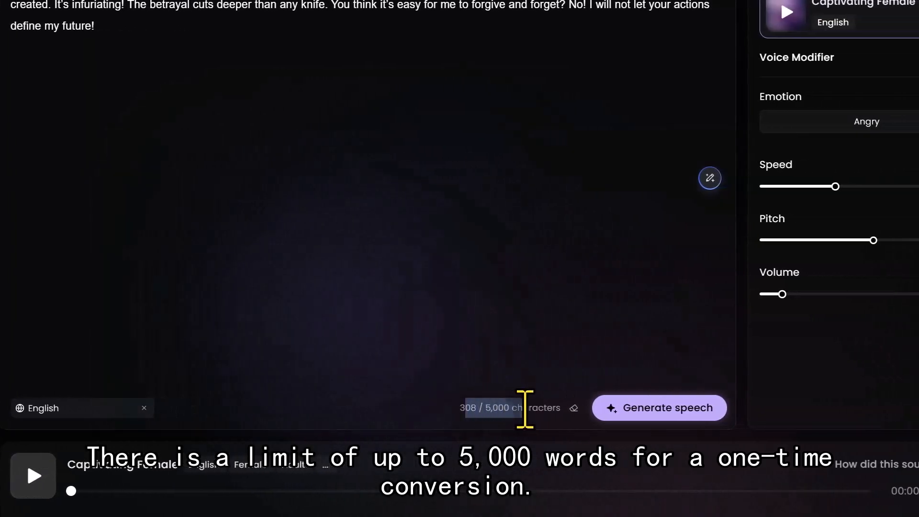
left_click(659, 408)
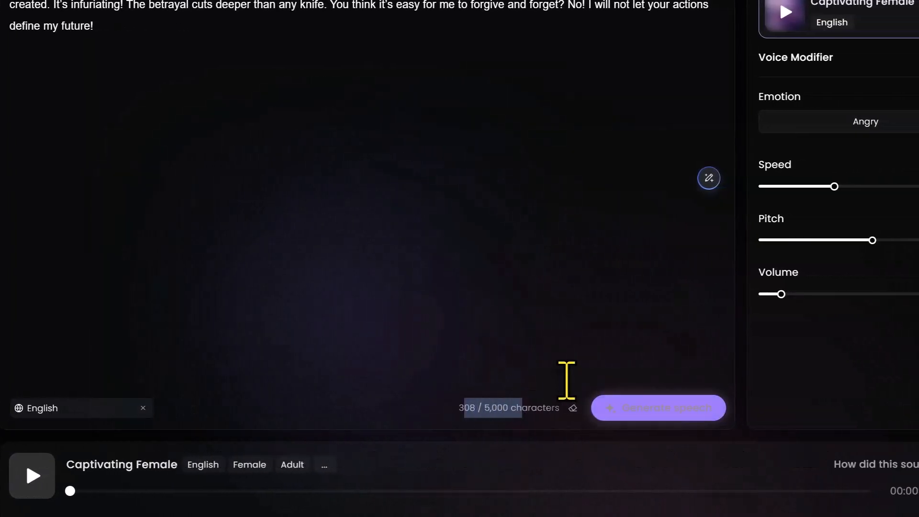
left_click(659, 407)
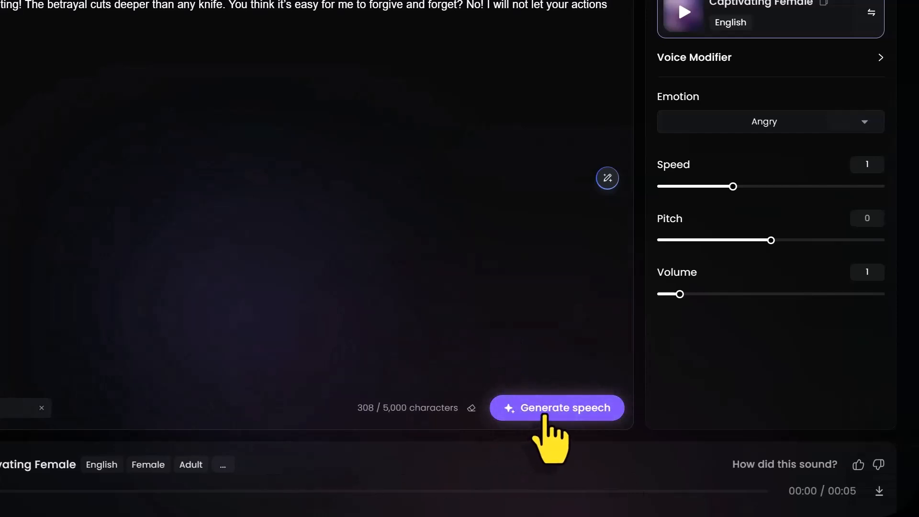
Generate the 18-second angry monologue in the Captivating Female voice
left_click(557, 408)
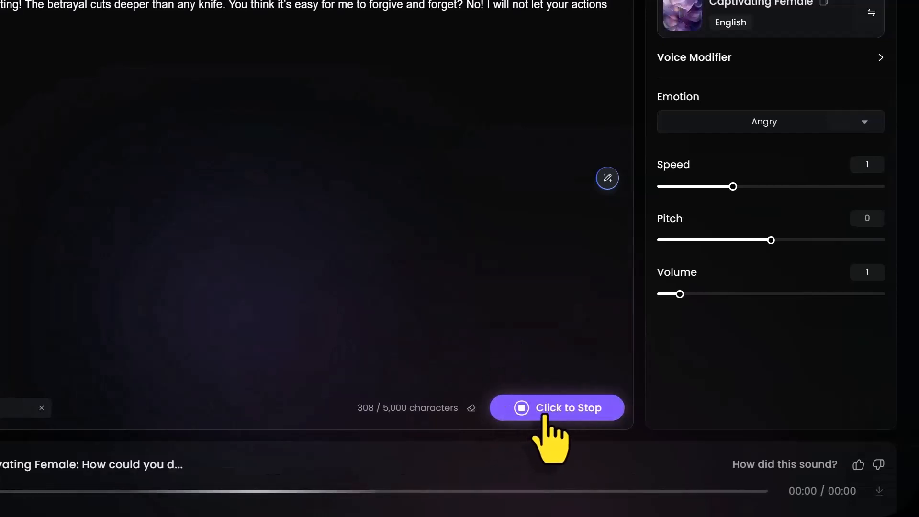
left_click(557, 407)
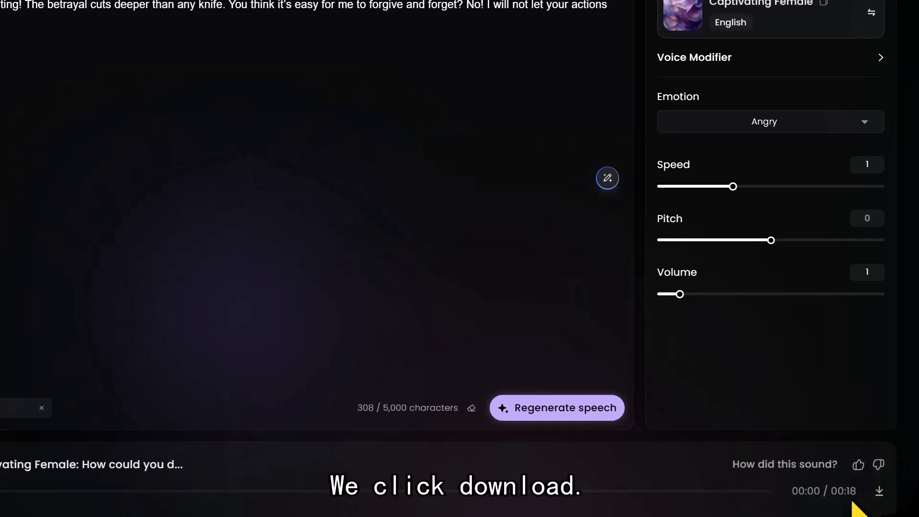
Download the generated clip as an MP3 file
left_click(880, 491)
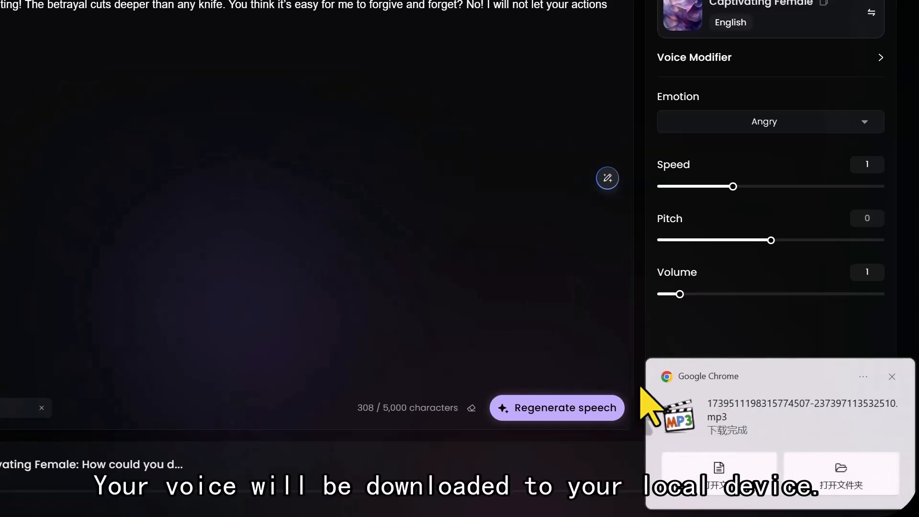
mouse_move(740, 444)
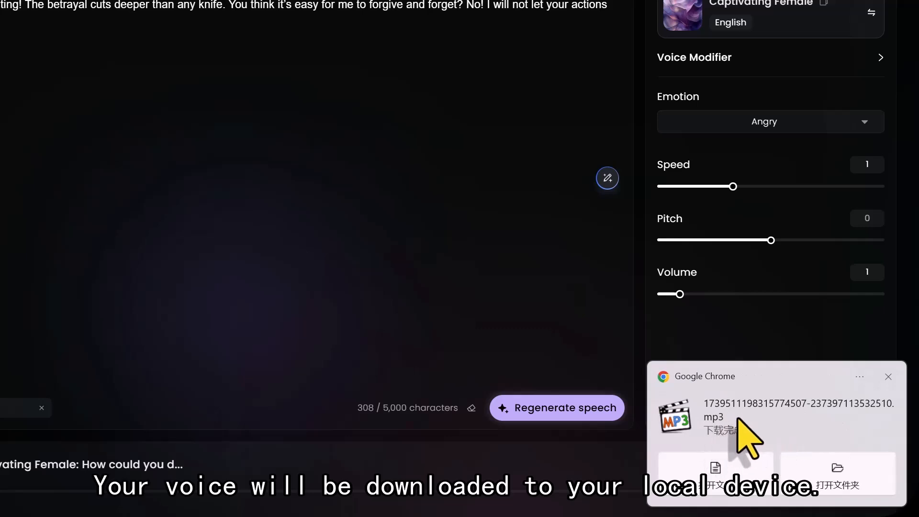